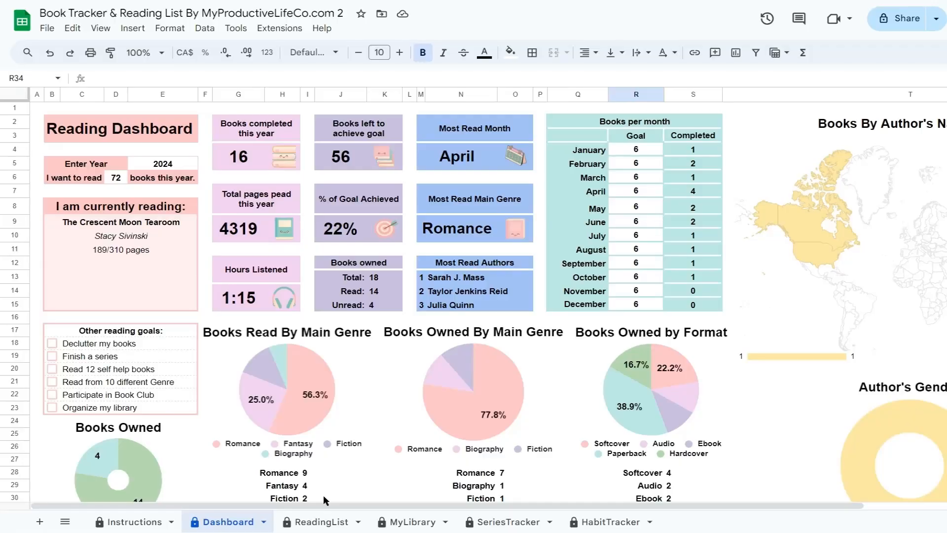
Add Bloodguard by Cecy Robson in row 26 as Softcover, Wish List, TBR, Fantasy.
click(321, 521)
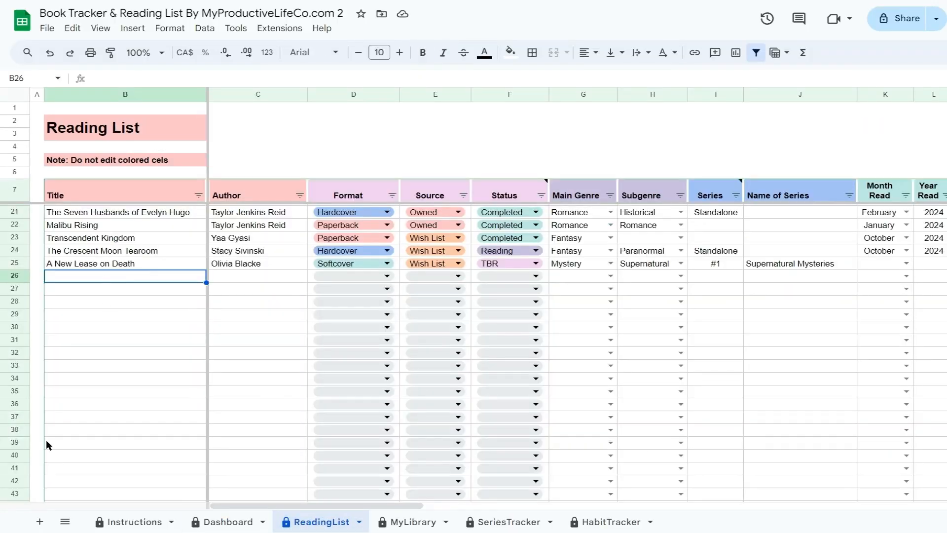
text(Cecy Robson)
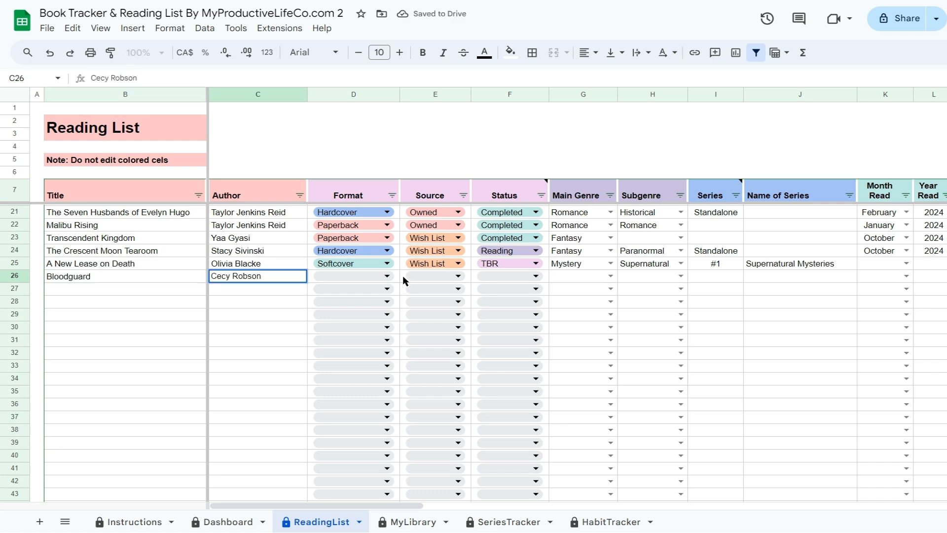
click(457, 276)
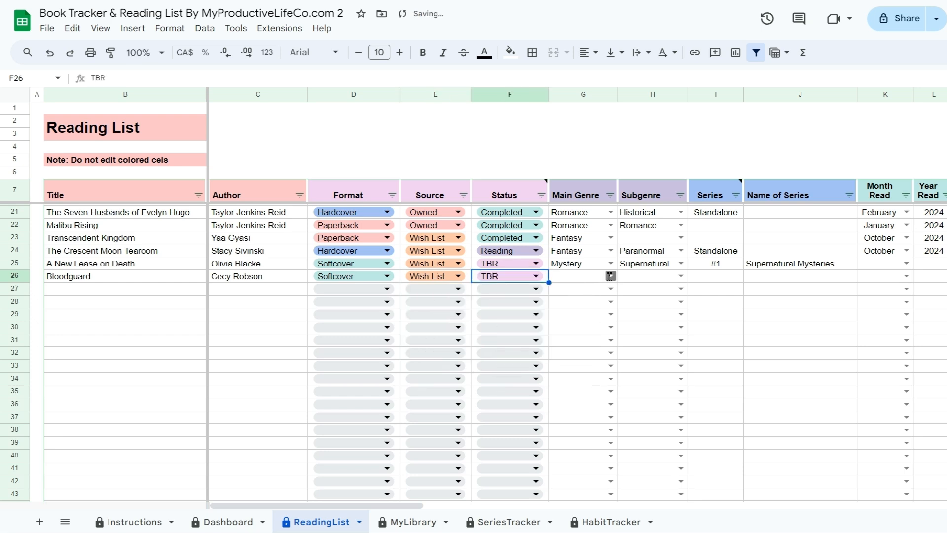
click(610, 275)
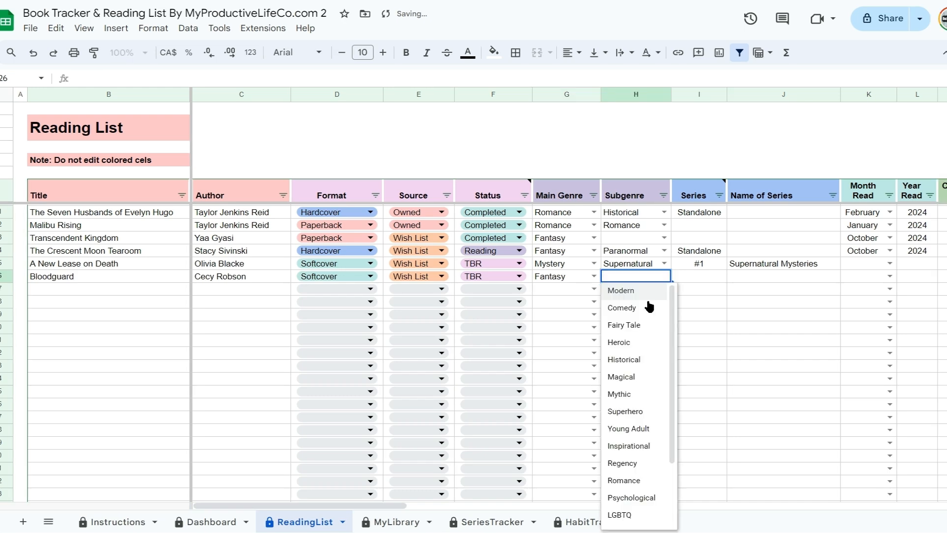
Open the edit rules for the Subgenre dropdown in H26.
scroll(down, 3)
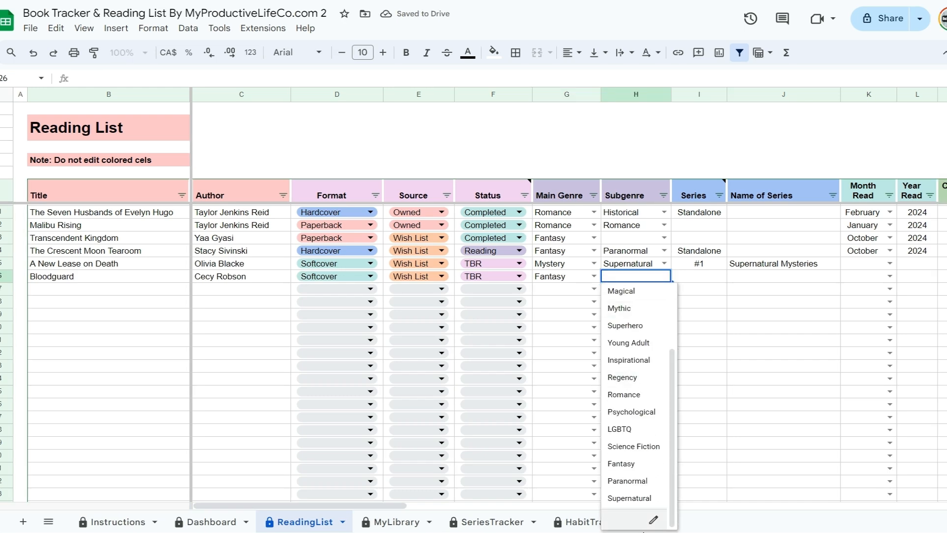
click(652, 519)
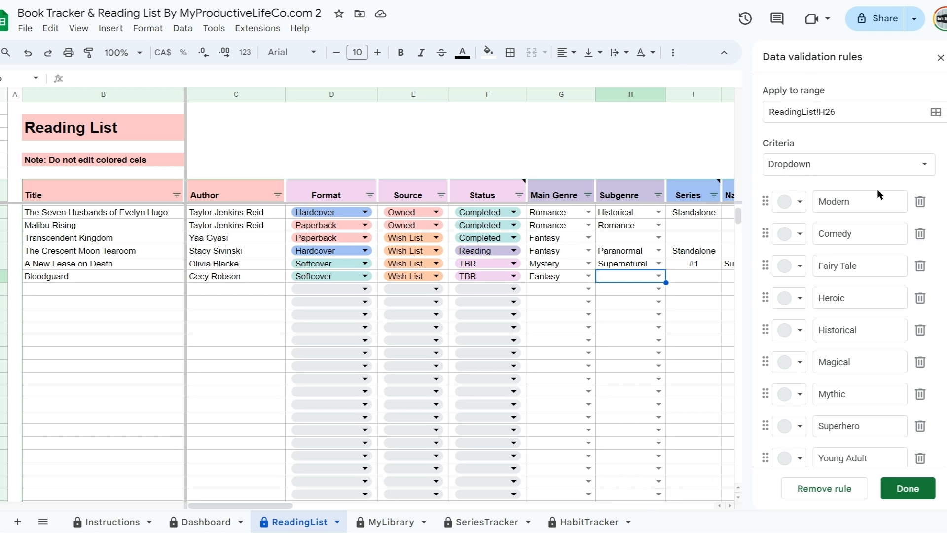
Add Adventure, rename Modern to Contemporary, and apply to all matching dropdowns.
scroll(down, 3)
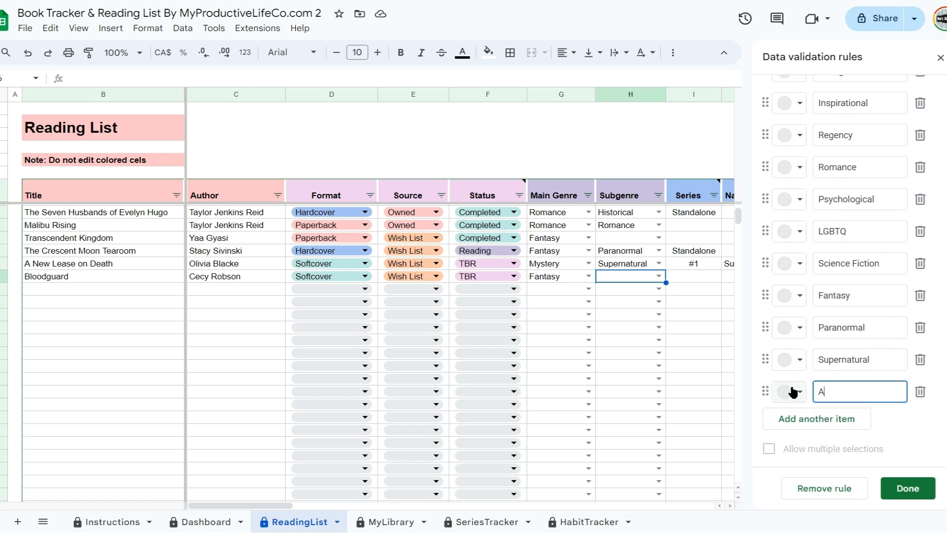
text(dvent)
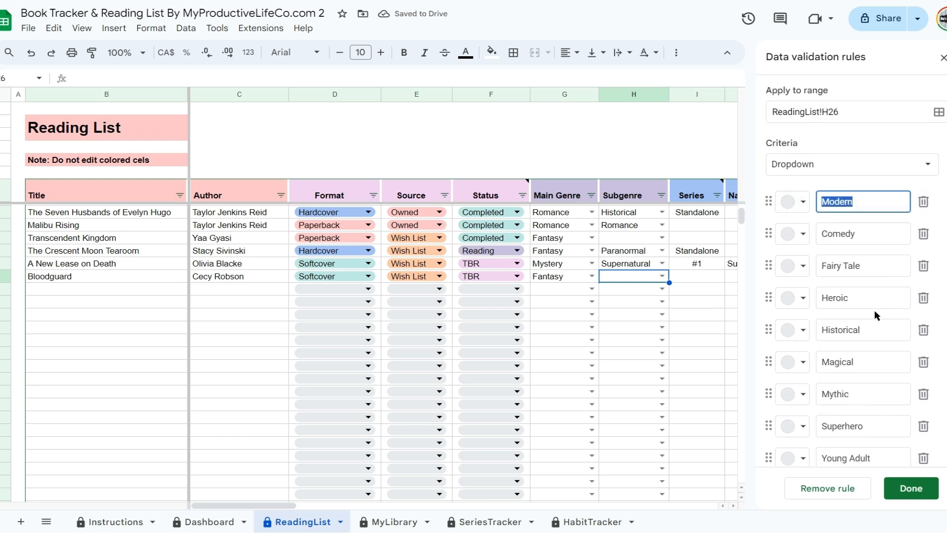
text(Contemporary)
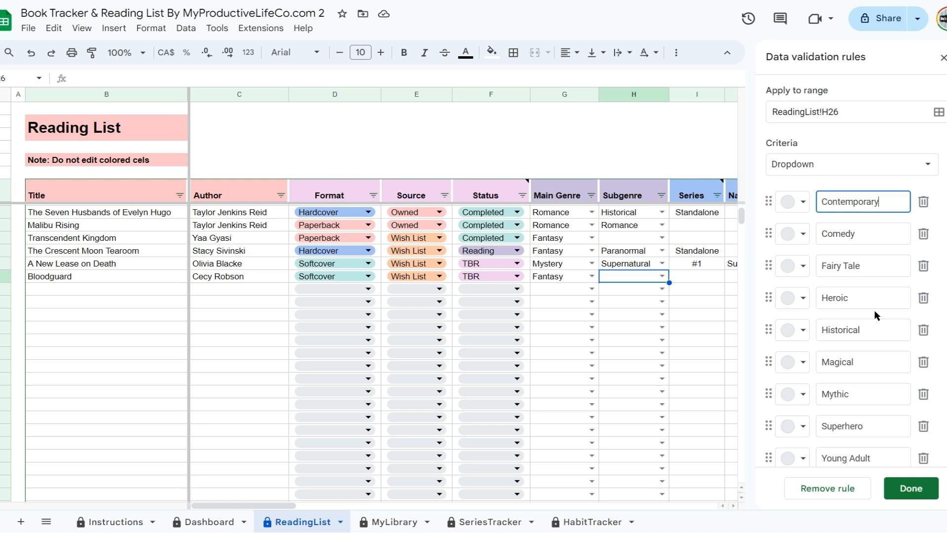
scroll(down, 3)
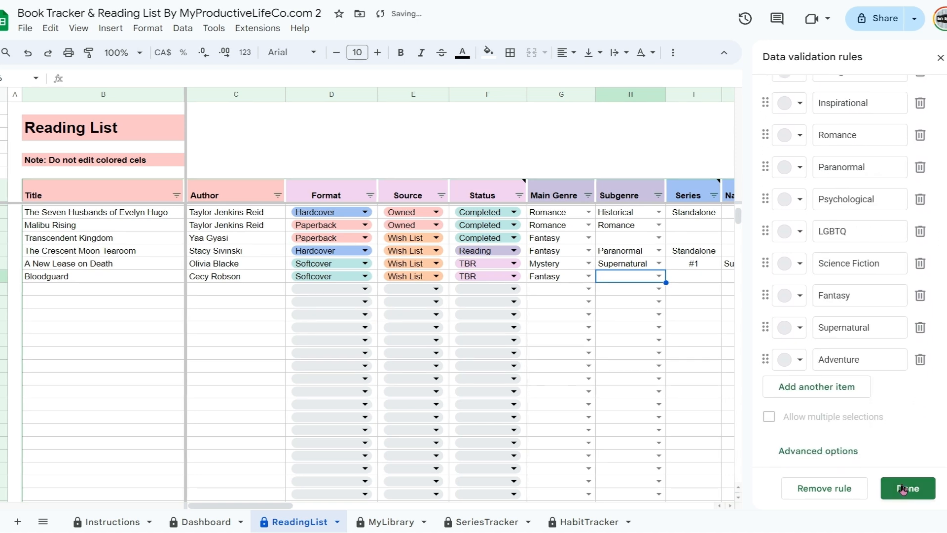
click(907, 488)
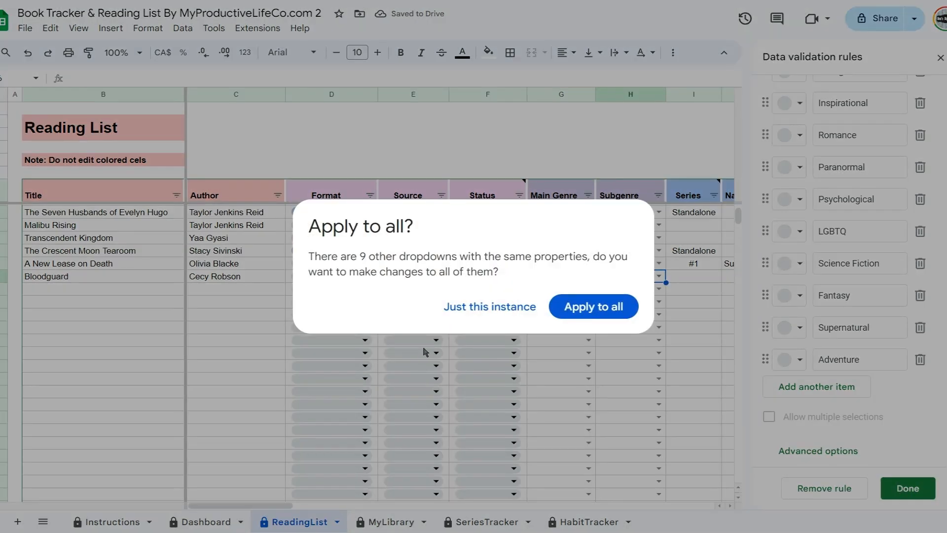
click(593, 306)
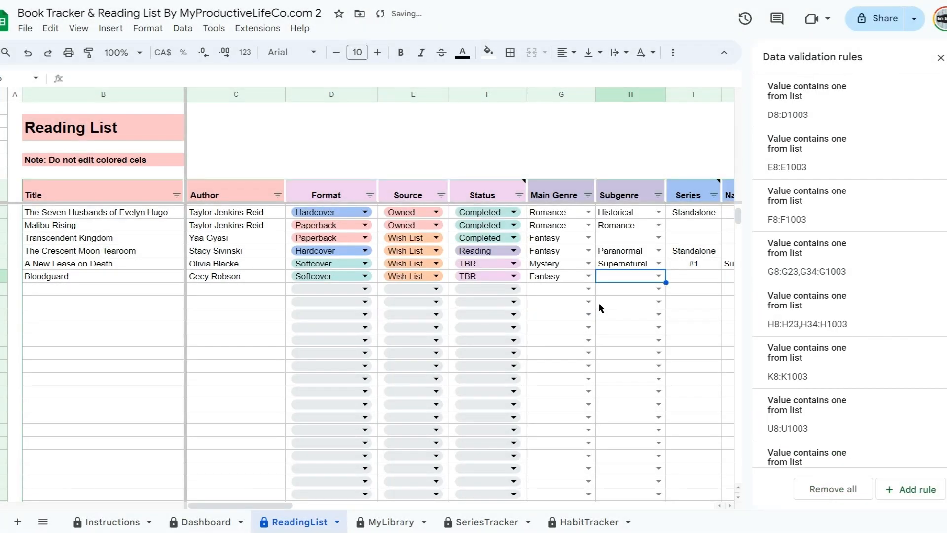